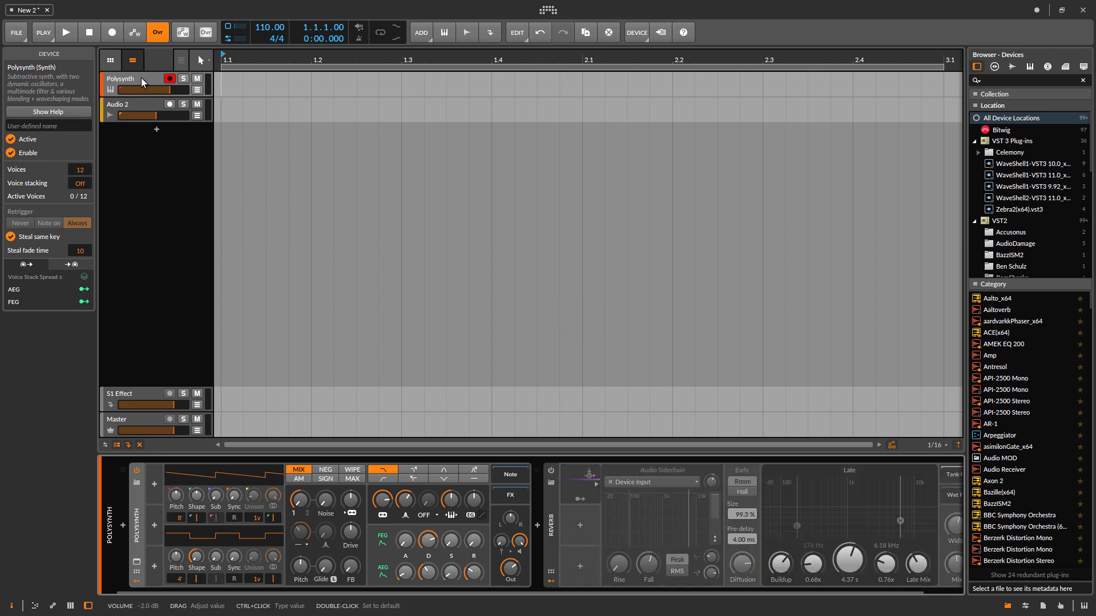
Attach an Audio Sidechain modulator to the Polysynth track's Reverb device.
click(122, 79)
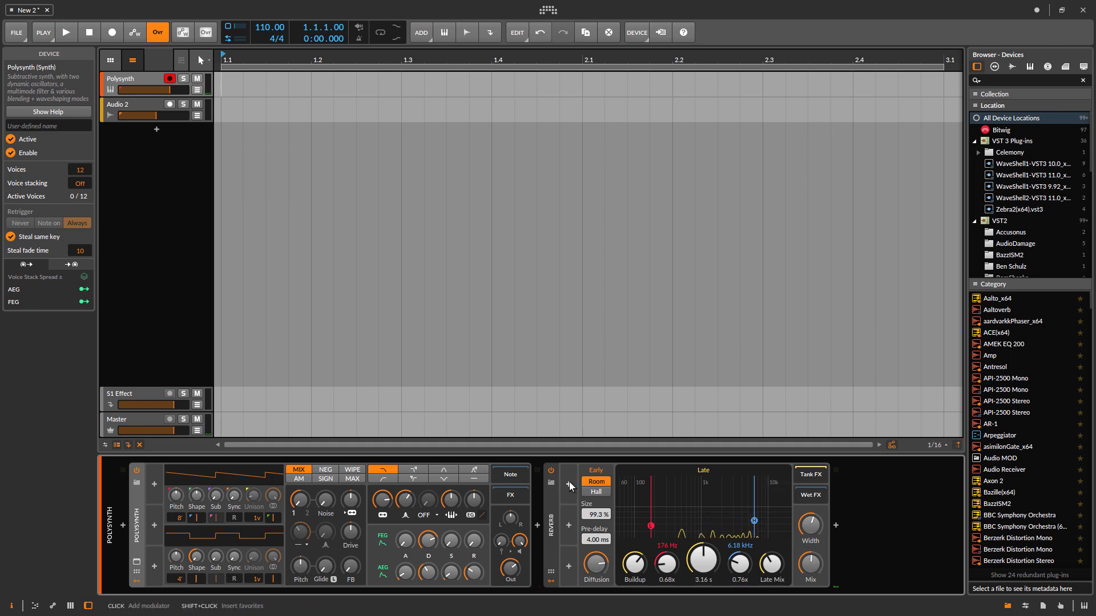
click(568, 484)
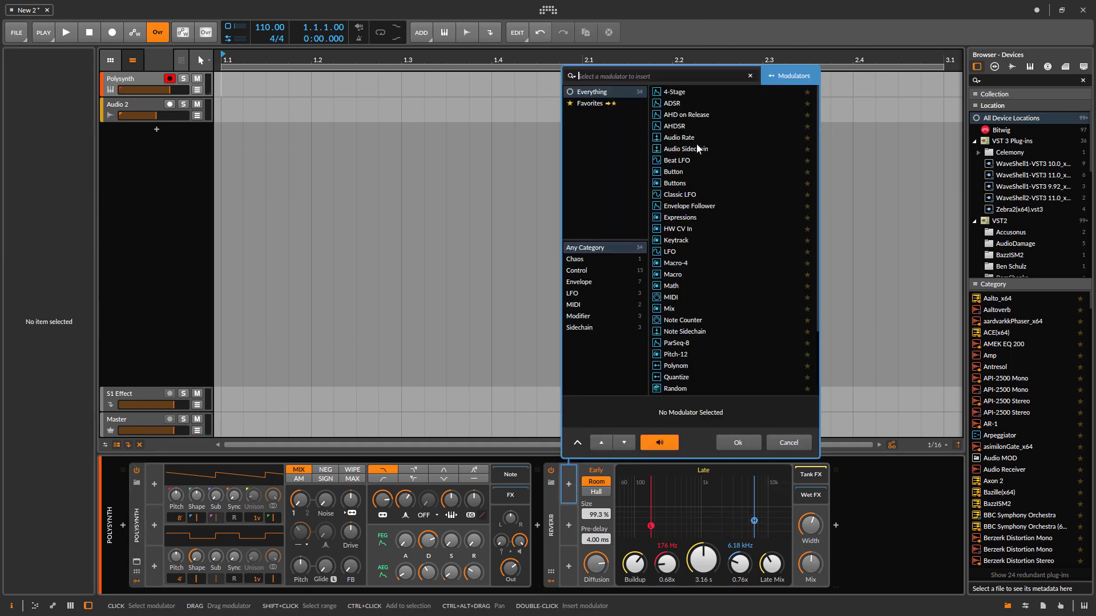
double_click(683, 149)
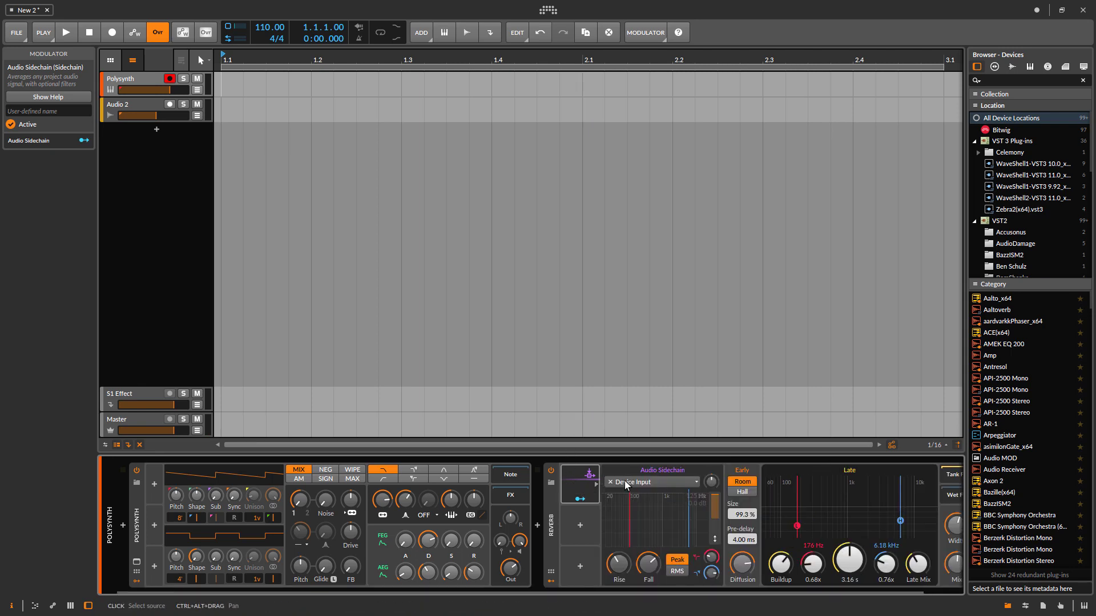
Set the sidechain source to Device Input and raise its gain to about +7.4 dB.
click(652, 481)
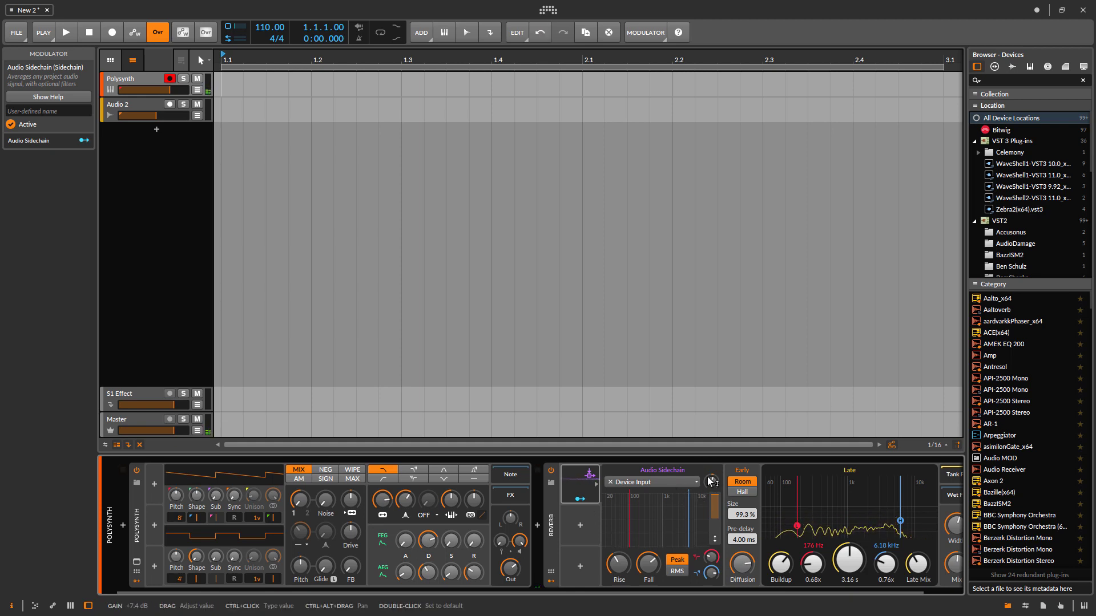
drag(711, 480, 712, 468)
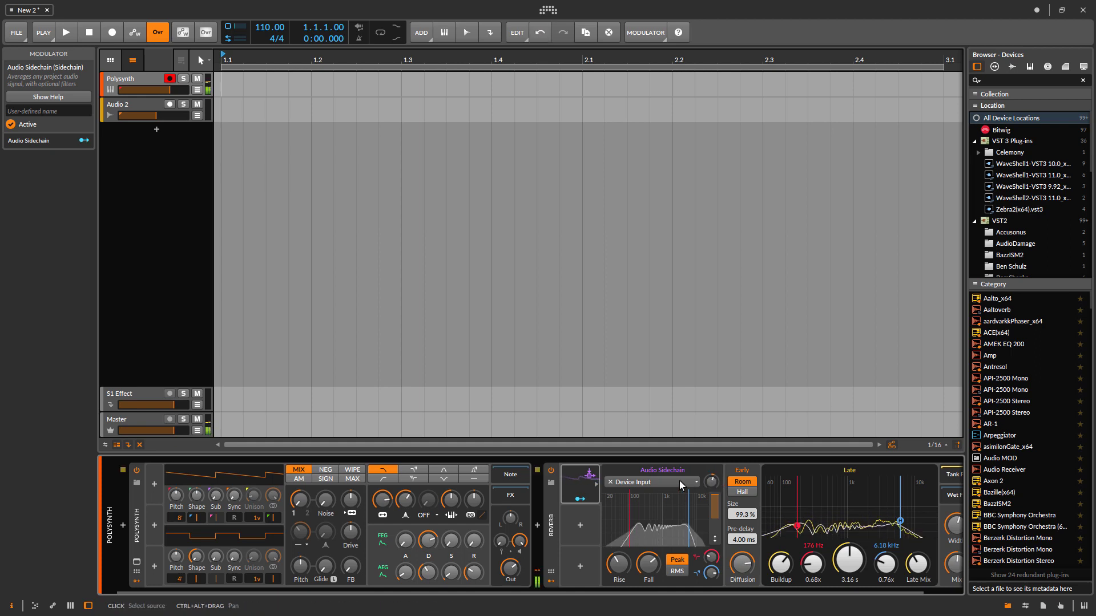
drag(703, 486, 703, 475)
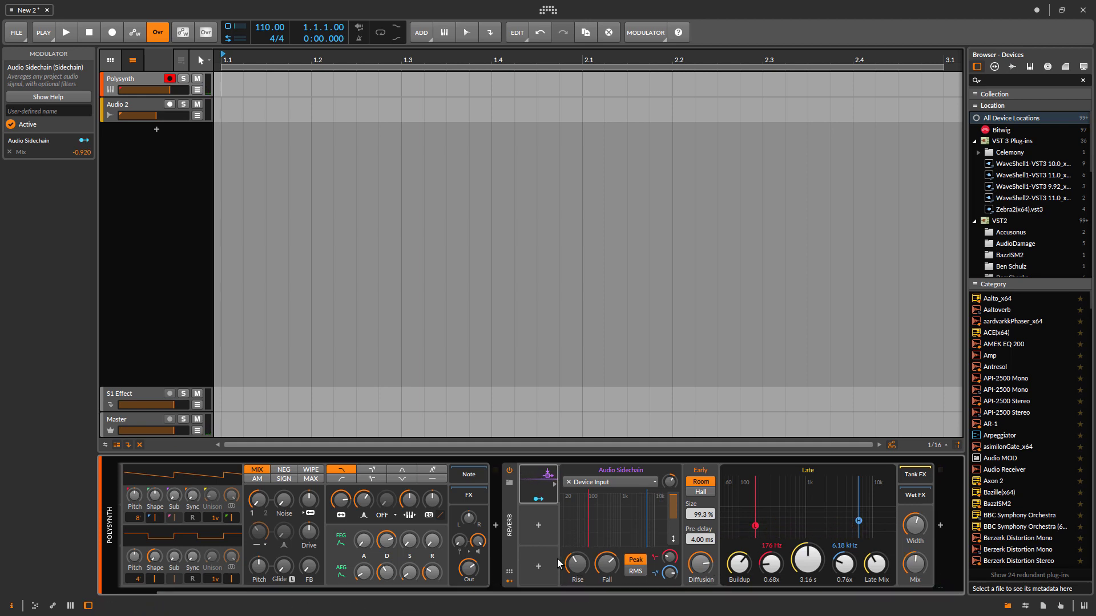
mouse_move(591, 560)
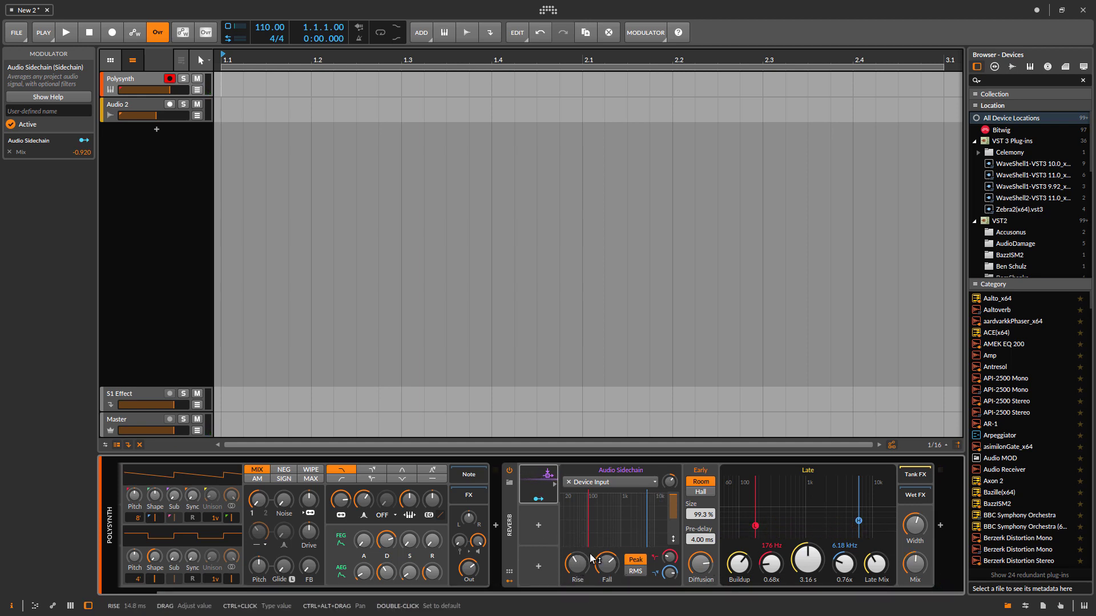
mouse_move(577, 560)
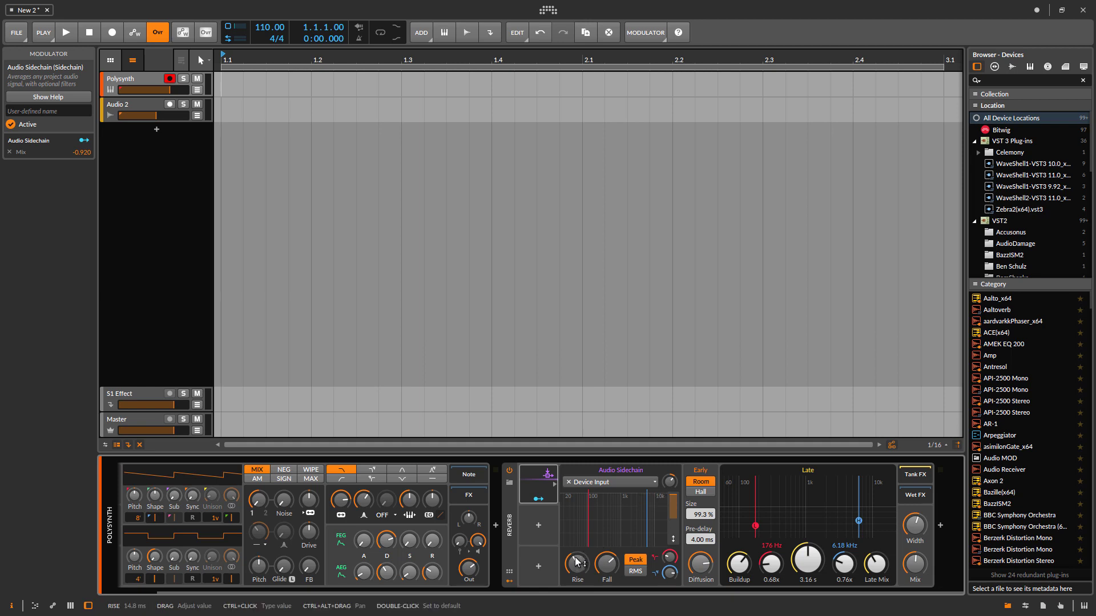